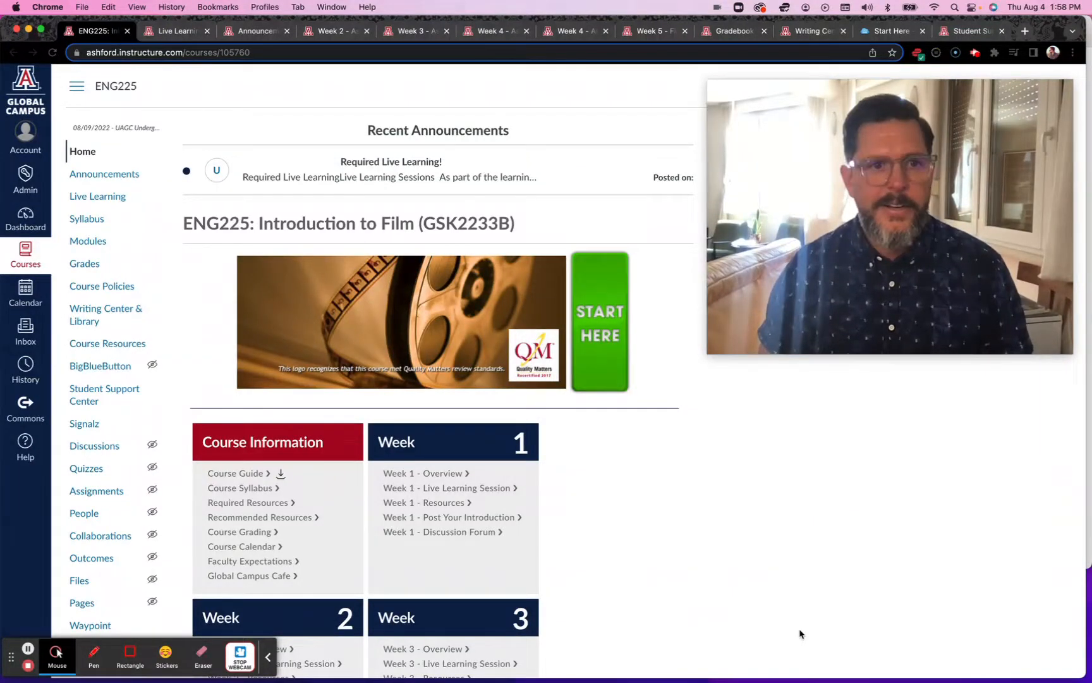
{"action": "mouse_move", "coordinate": [866, 633]}
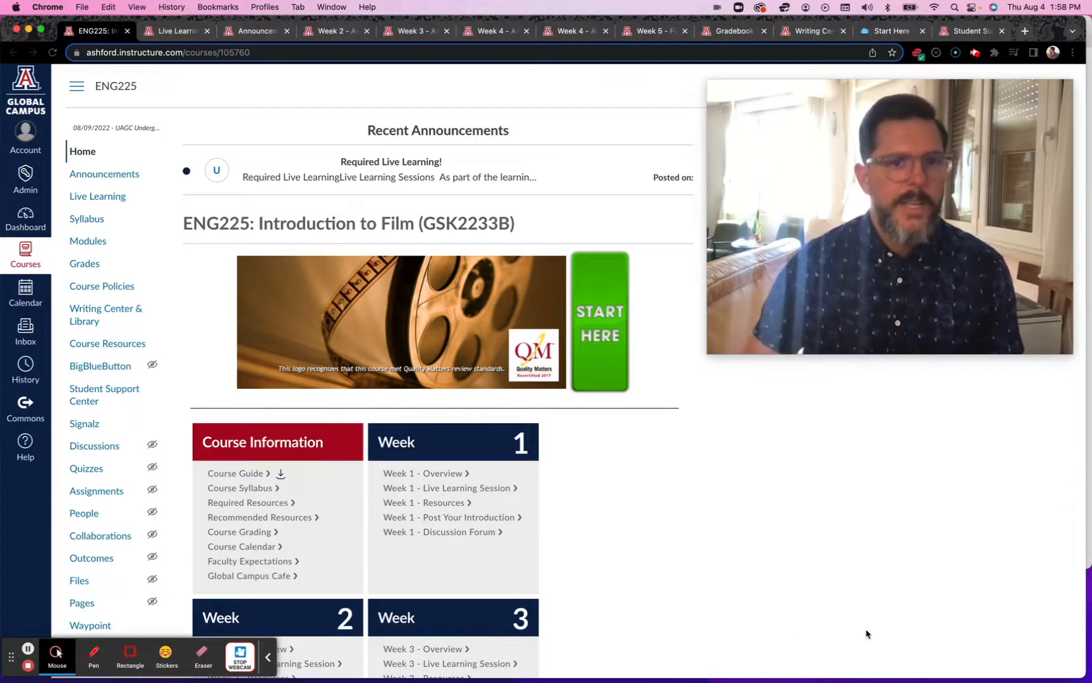
{"action": "mouse_move", "coordinate": [633, 251]}
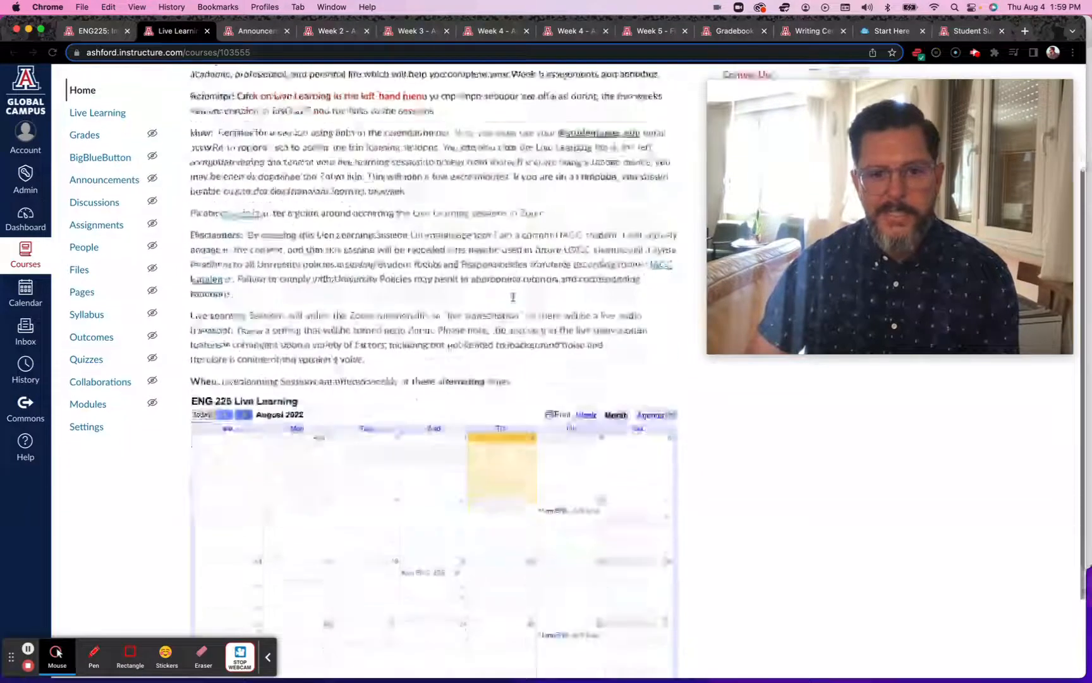
- Scroll the calendar, then return to the ENG225 course home page
{"action": "scroll", "scroll_direction": "down", "scroll_amount": 3}
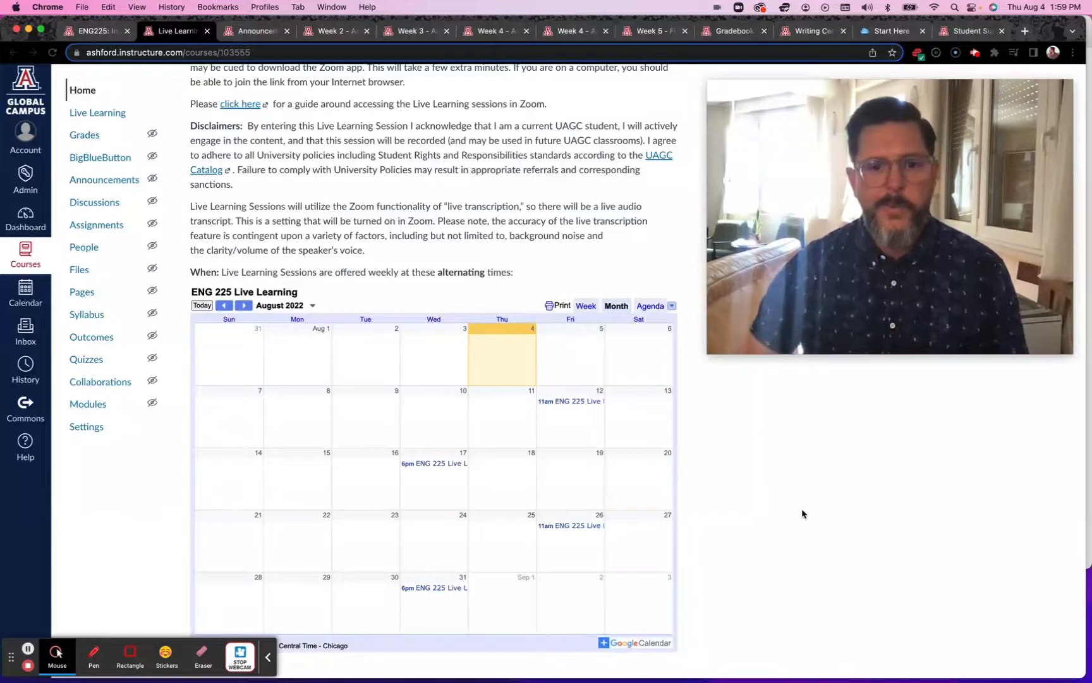
{"action": "left_click", "coordinate": [93, 30]}
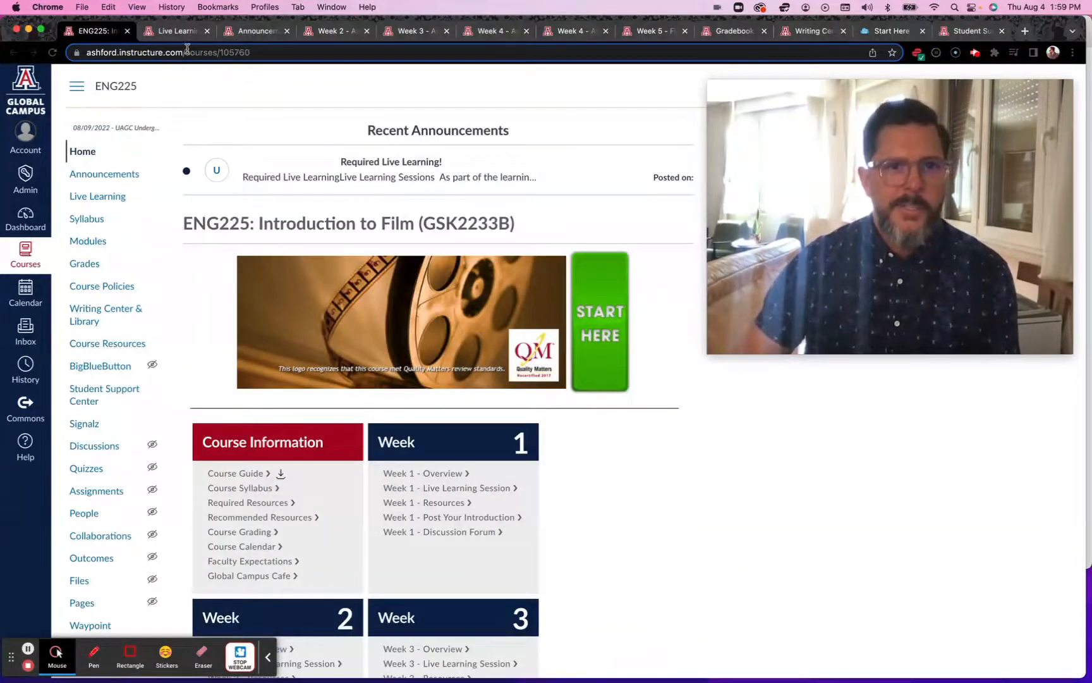
- View the Week 2 assignment, Film Analysis: Genre Theory and Genre Conventions
{"action": "left_click", "coordinate": [256, 30]}
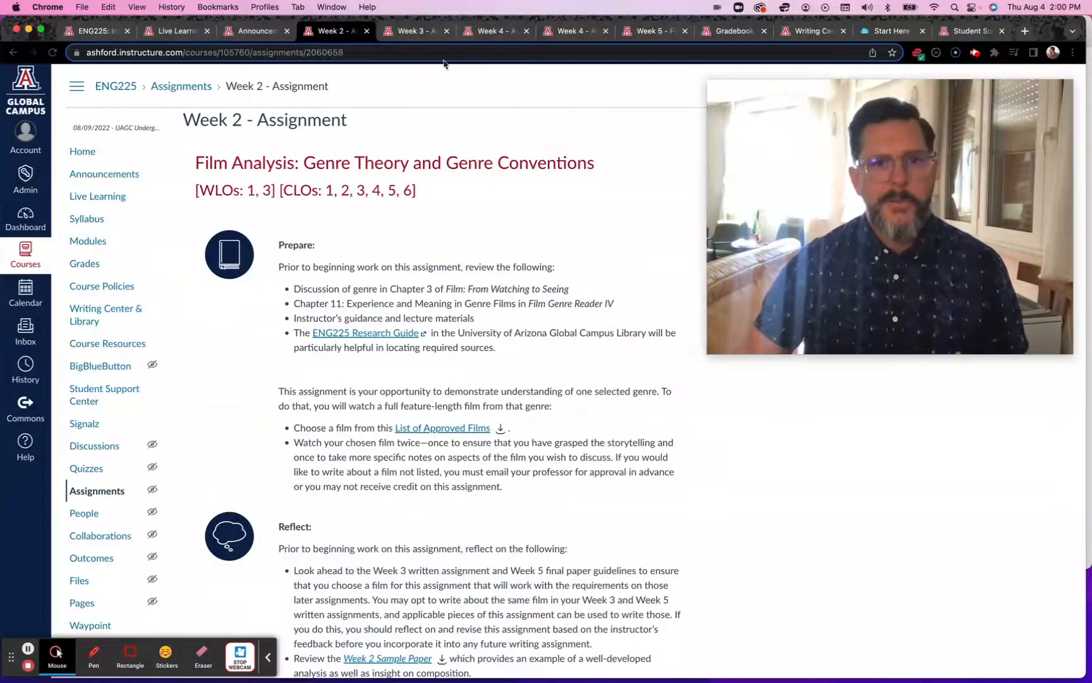
- View the Week 3 assignment, then the Week 4 Final Film Critique Outline assignment
{"action": "left_click", "coordinate": [413, 31]}
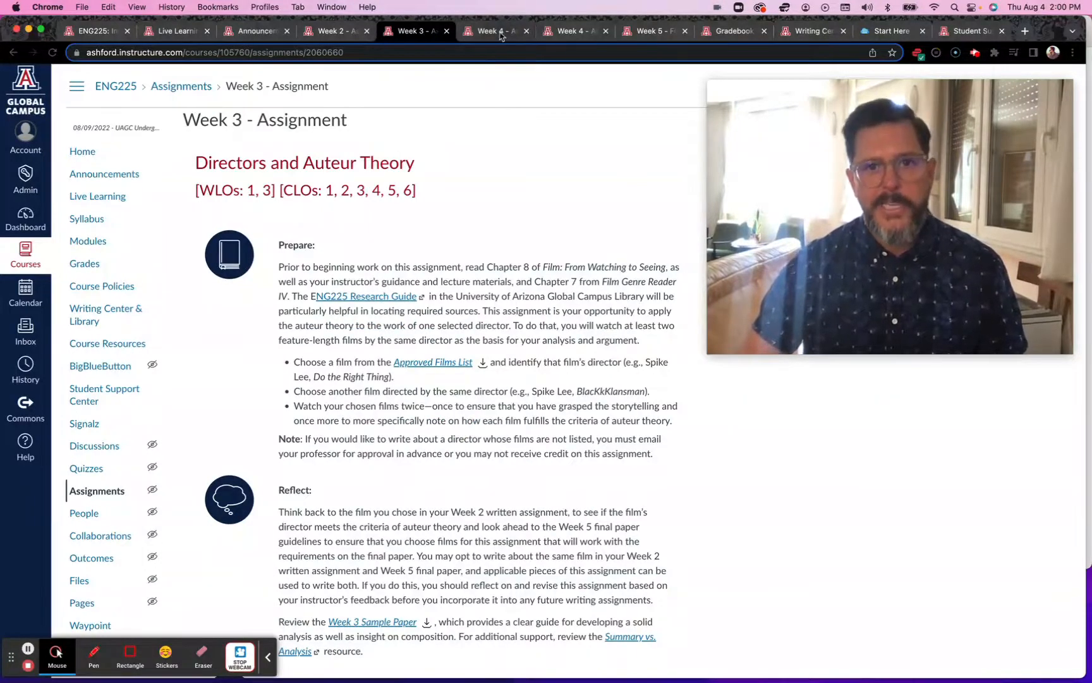
{"action": "left_click", "coordinate": [495, 30]}
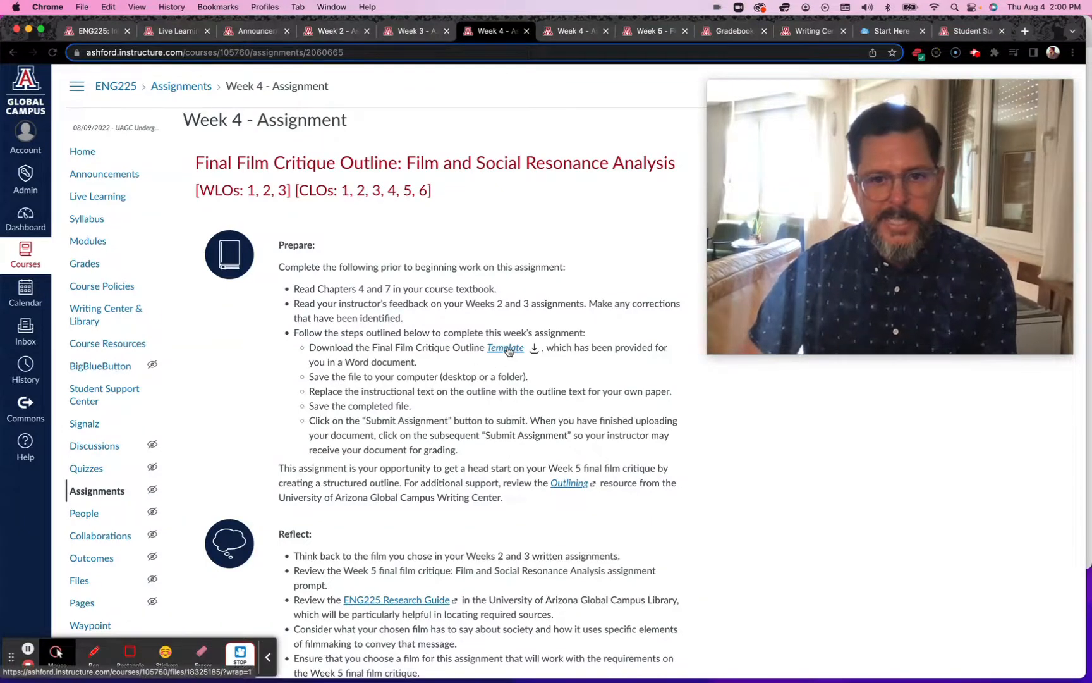
- Look through the Final Film Critique Outline template document preview
{"action": "left_click", "coordinate": [504, 348]}
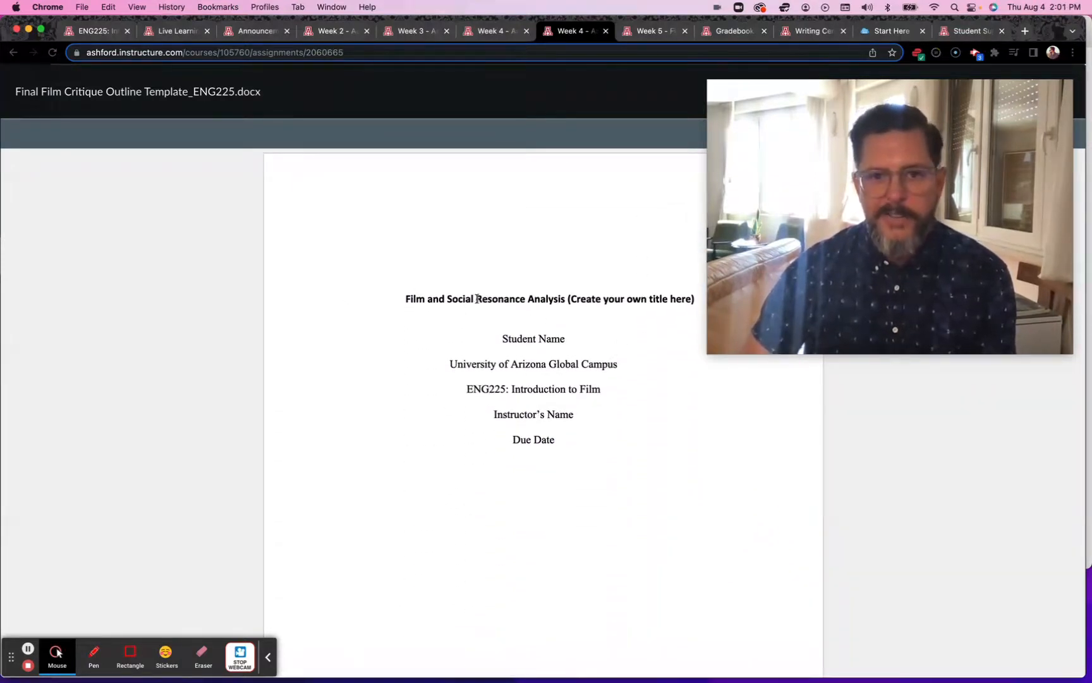
{"action": "scroll", "scroll_direction": "down", "scroll_amount": 3}
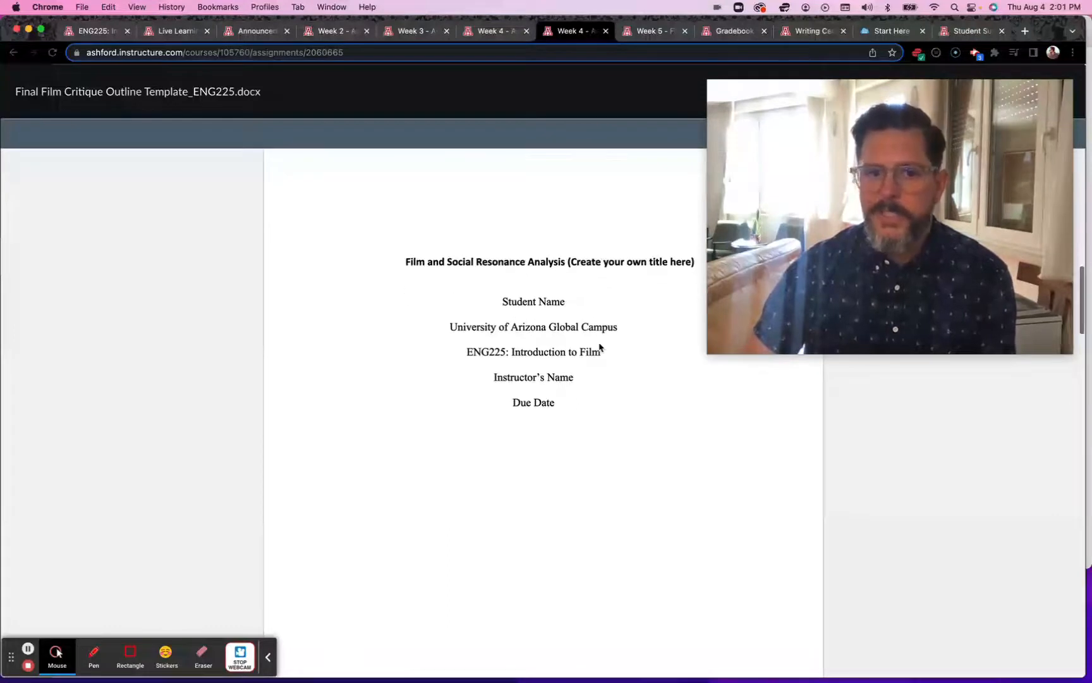
{"action": "scroll", "scroll_direction": "down", "scroll_amount": 3}
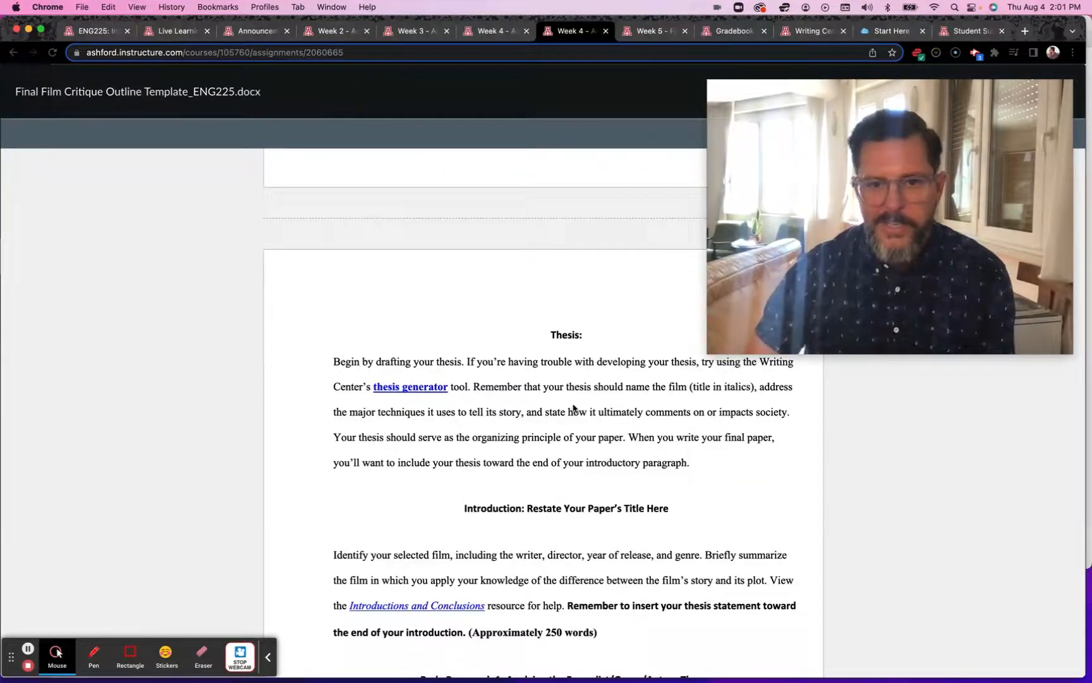
{"action": "scroll", "scroll_direction": "down", "scroll_amount": 3}
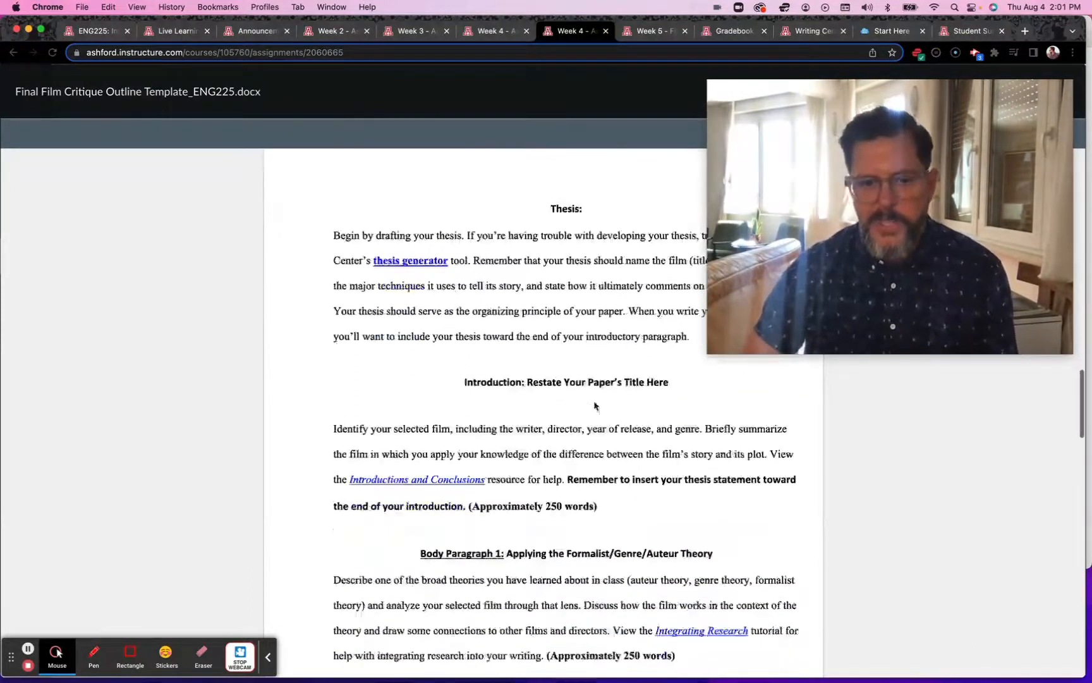
{"action": "scroll", "scroll_direction": "down", "scroll_amount": 3}
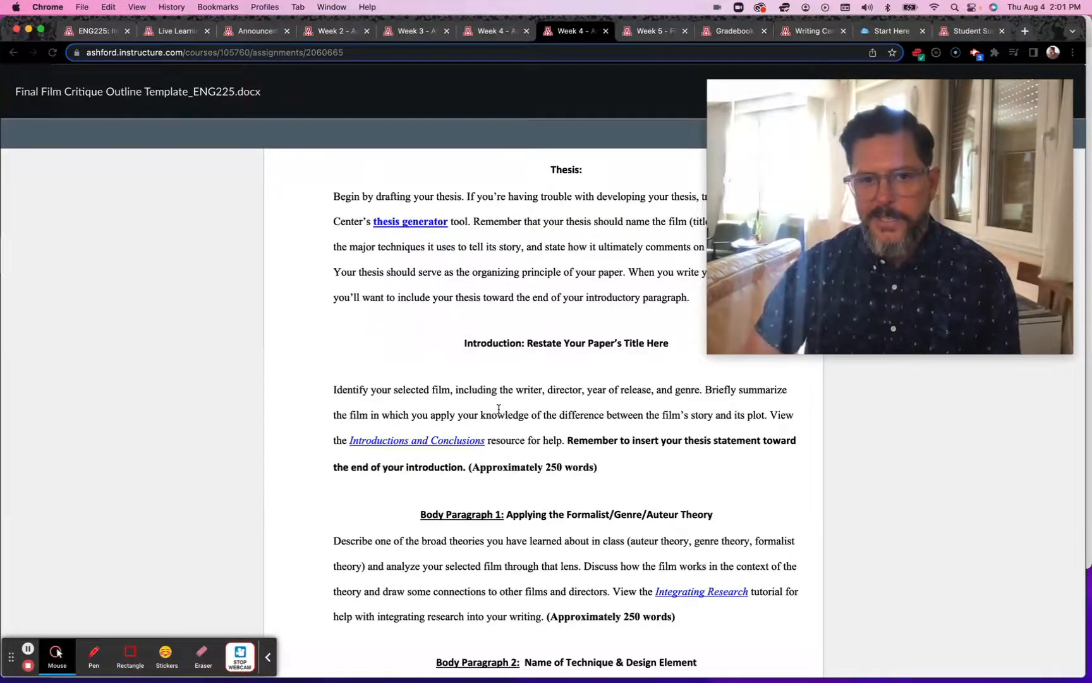
{"action": "scroll", "scroll_direction": "down", "scroll_amount": 3}
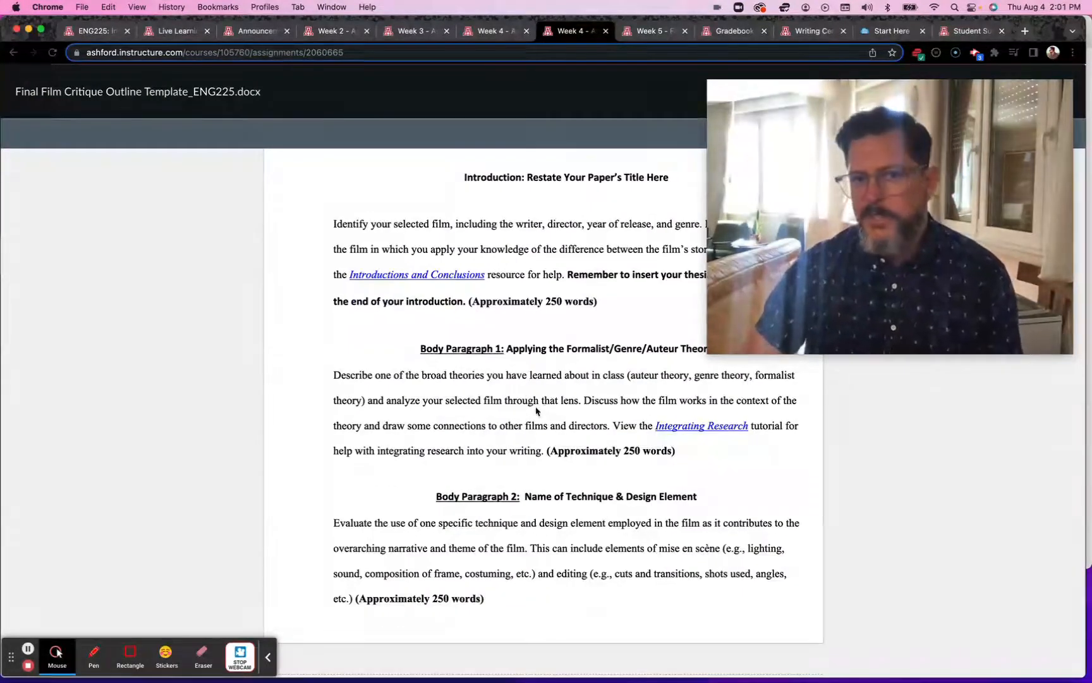
{"action": "scroll", "scroll_direction": "down", "scroll_amount": 3}
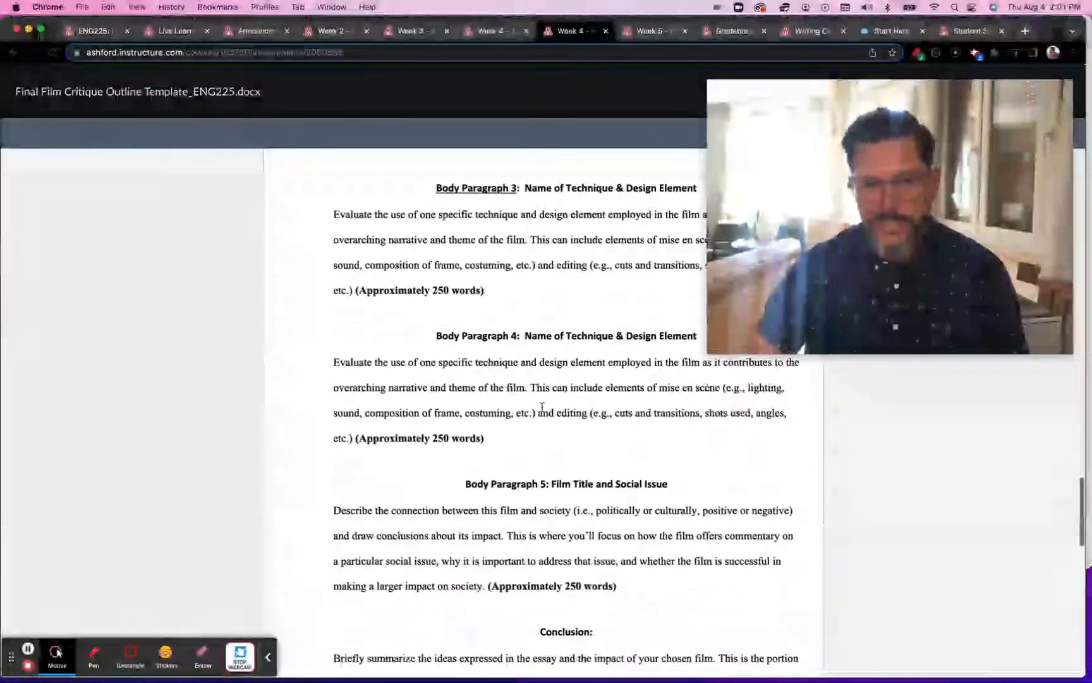
{"action": "scroll", "scroll_direction": "down", "scroll_amount": 3}
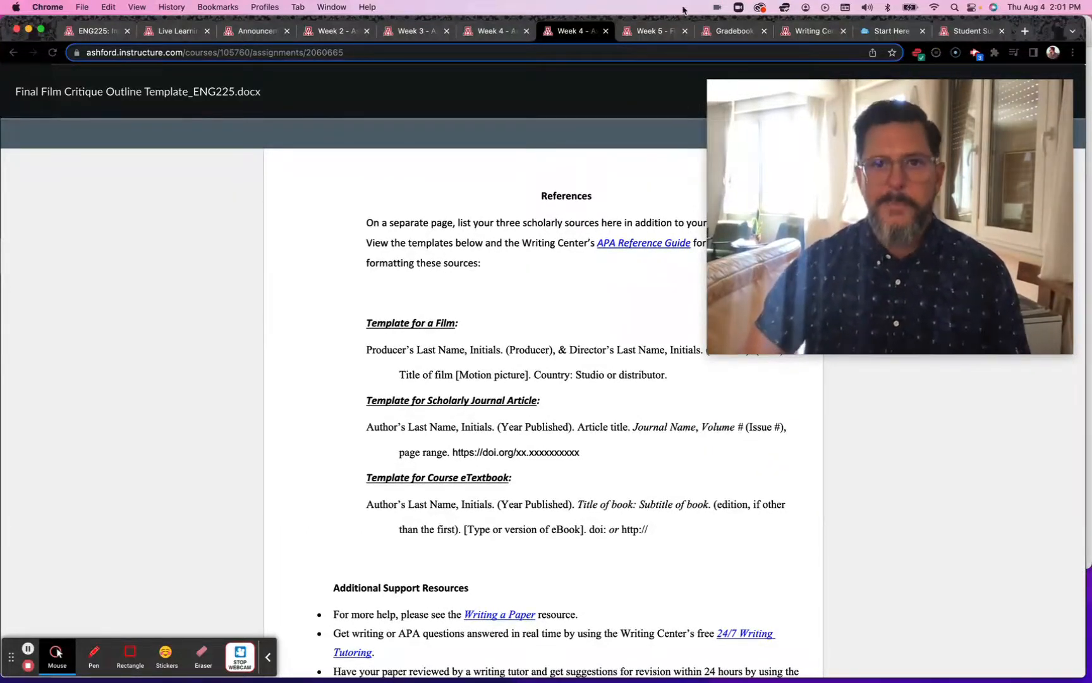
- View the Week 5 Final Paper assignment, Final Film Critique
{"action": "left_click", "coordinate": [651, 30]}
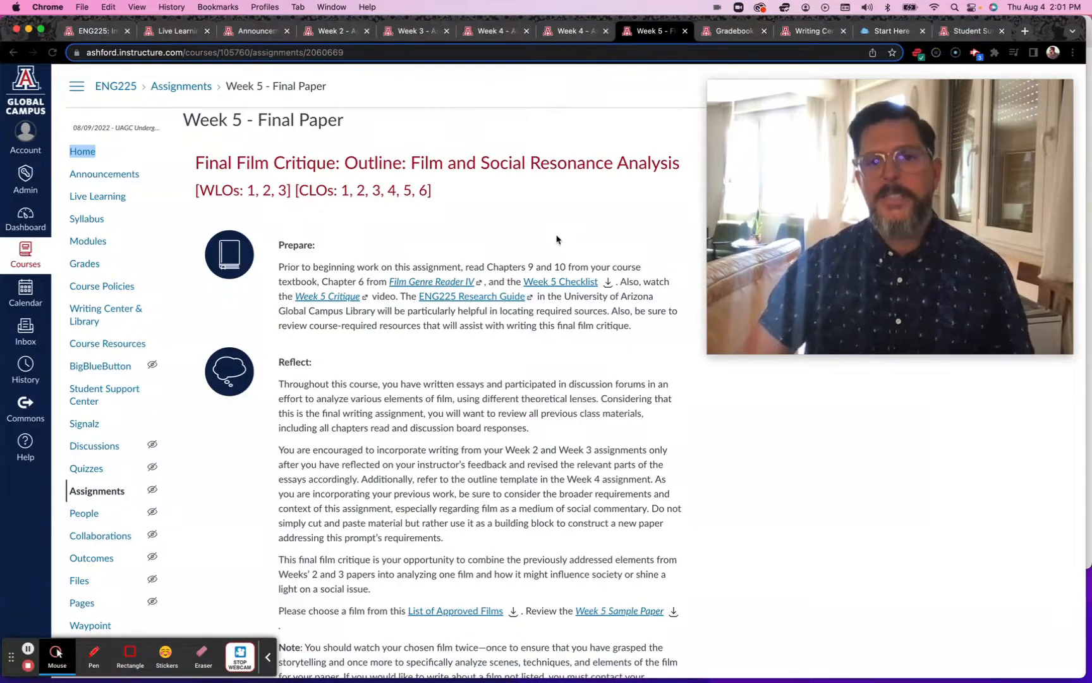
- Scroll the Week 5 page, then return to the ENG225 course home page
{"action": "scroll", "scroll_direction": "down", "scroll_amount": 3}
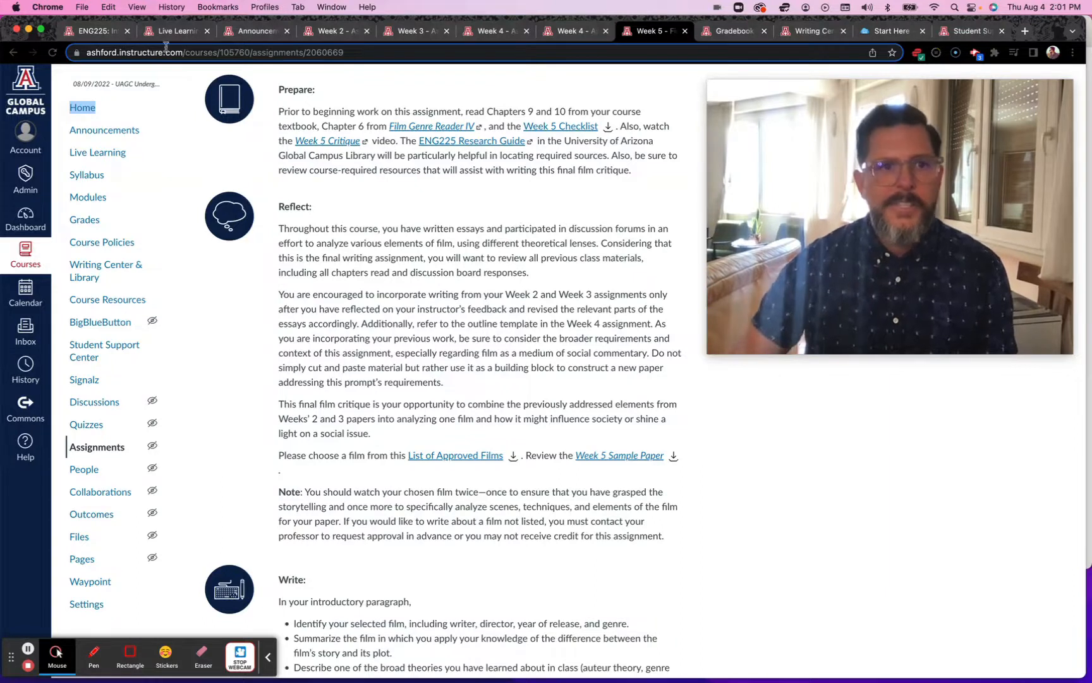
{"action": "left_click", "coordinate": [94, 30]}
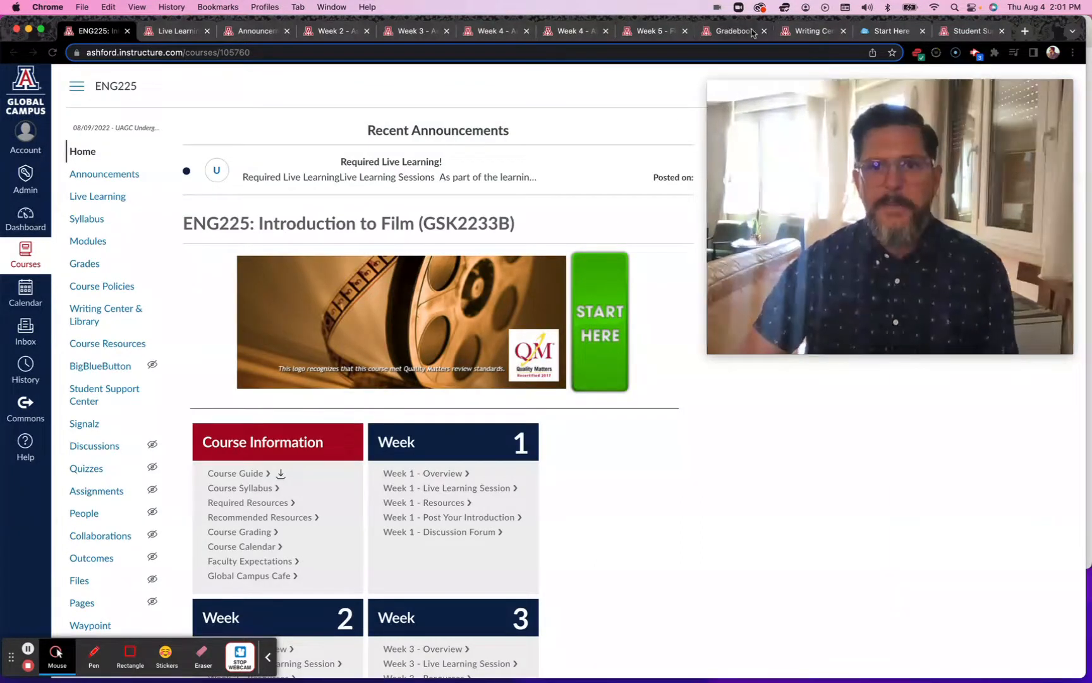
- Visit the Writing Center & Library page and its Writing Center support options
{"action": "left_click", "coordinate": [804, 30]}
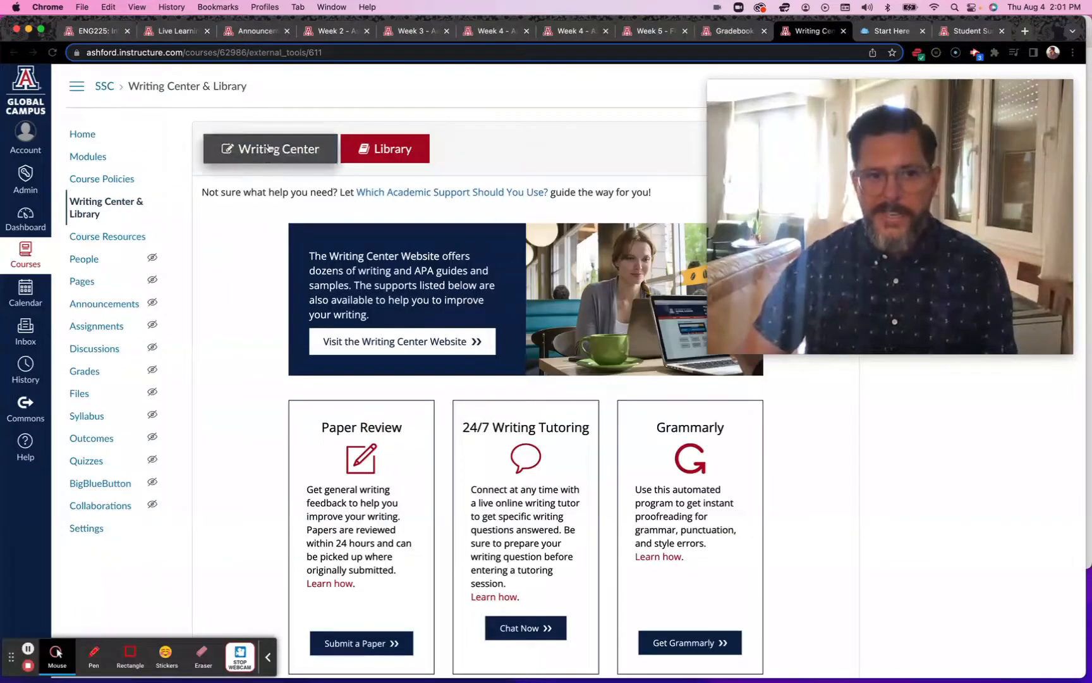
{"action": "left_click", "coordinate": [892, 30]}
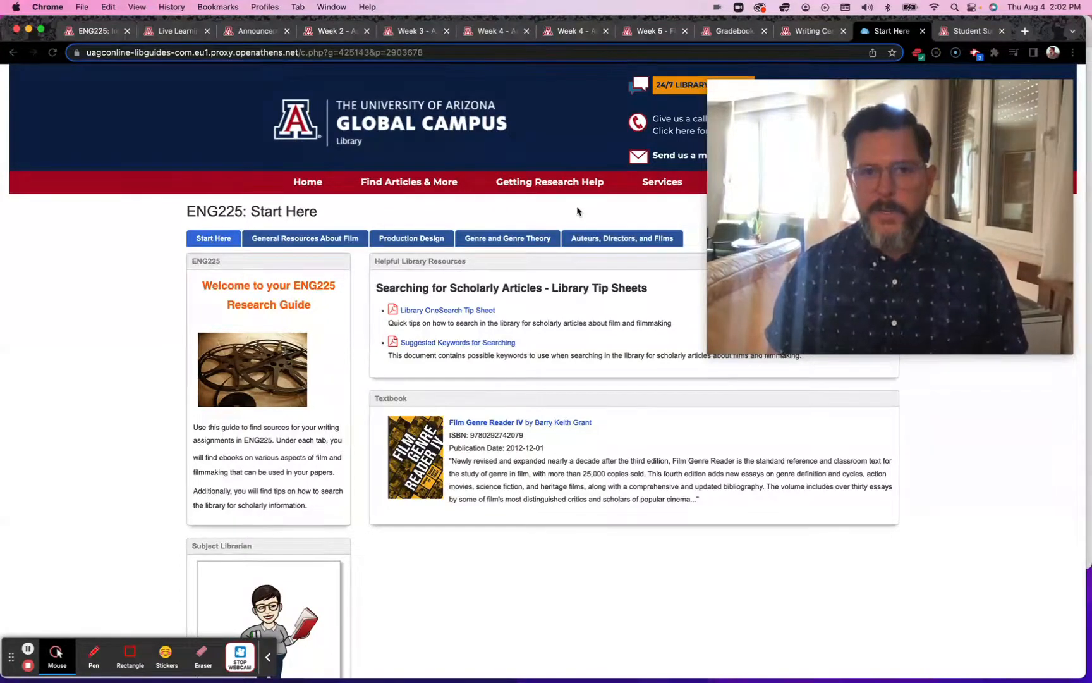
- Browse the ENG225 guide's General Resources About Film section, then return to Writing Center & Library
{"action": "left_click", "coordinate": [303, 237]}
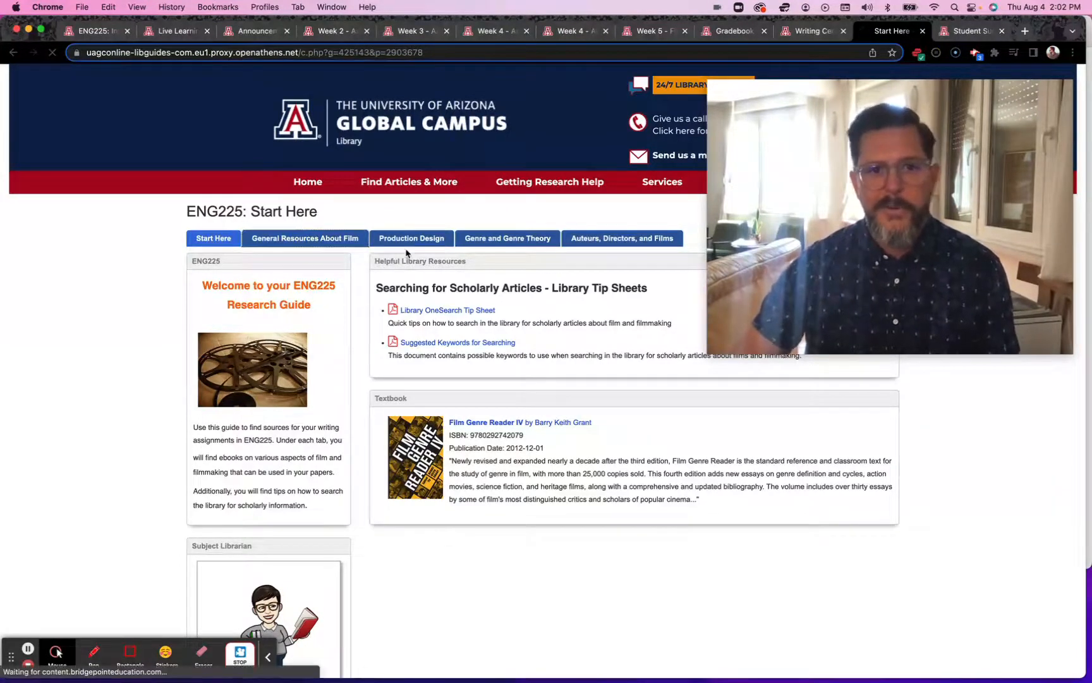
{"action": "left_click", "coordinate": [411, 238]}
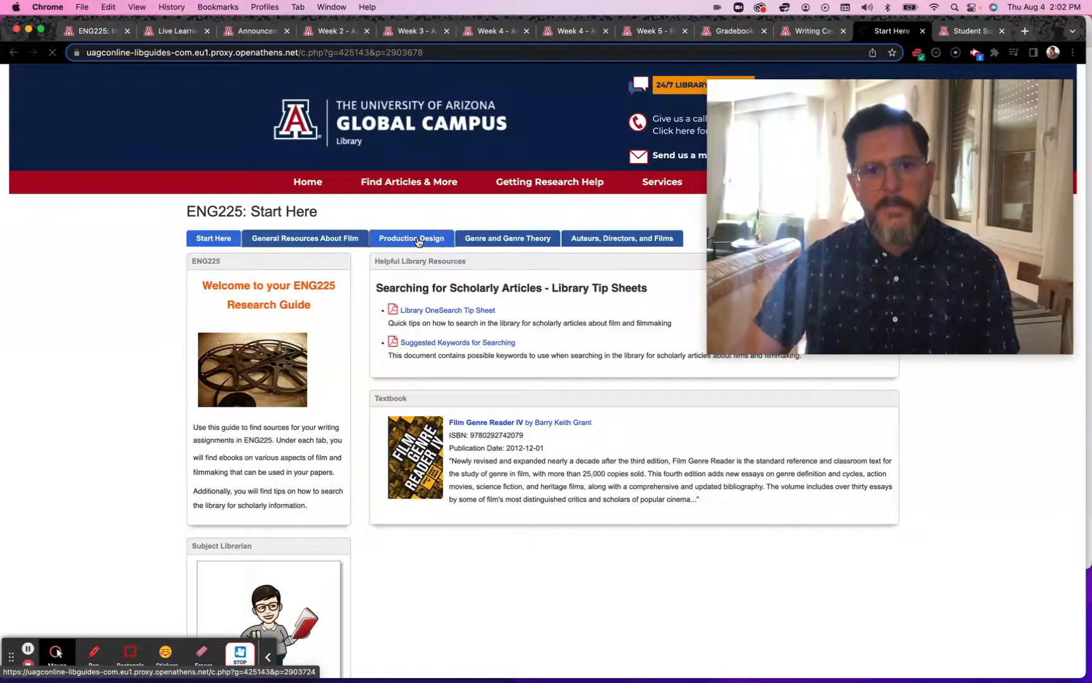
{"action": "left_click", "coordinate": [411, 238]}
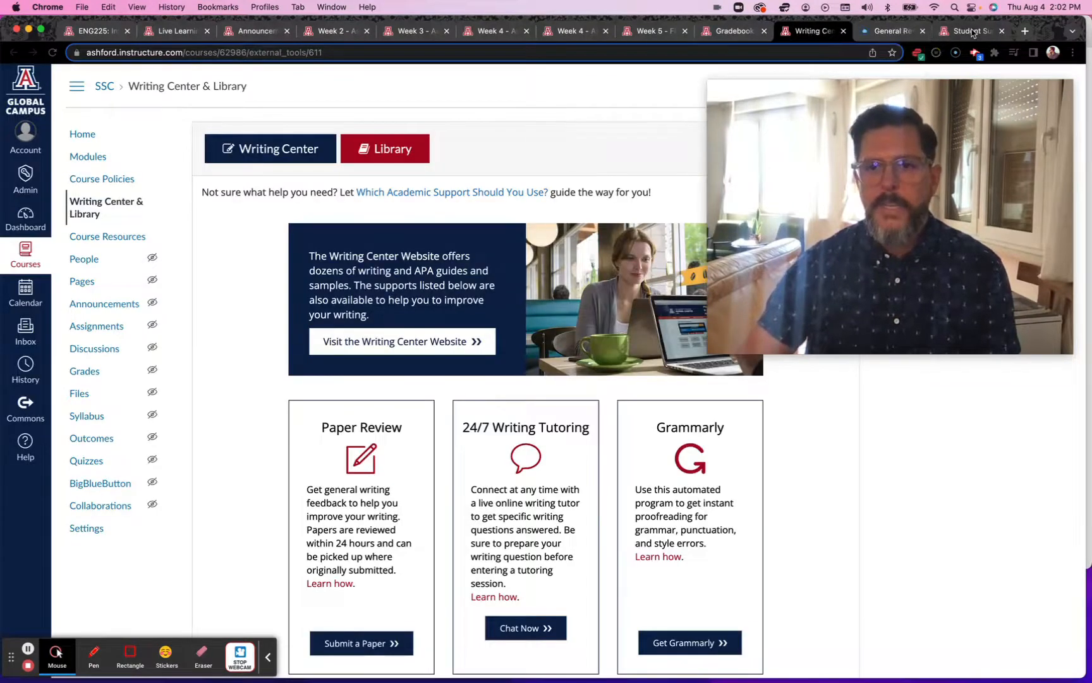
- View the Student Support Center topic tiles such as Launch Pad and Contact Your Team
{"action": "left_click", "coordinate": [94, 30]}
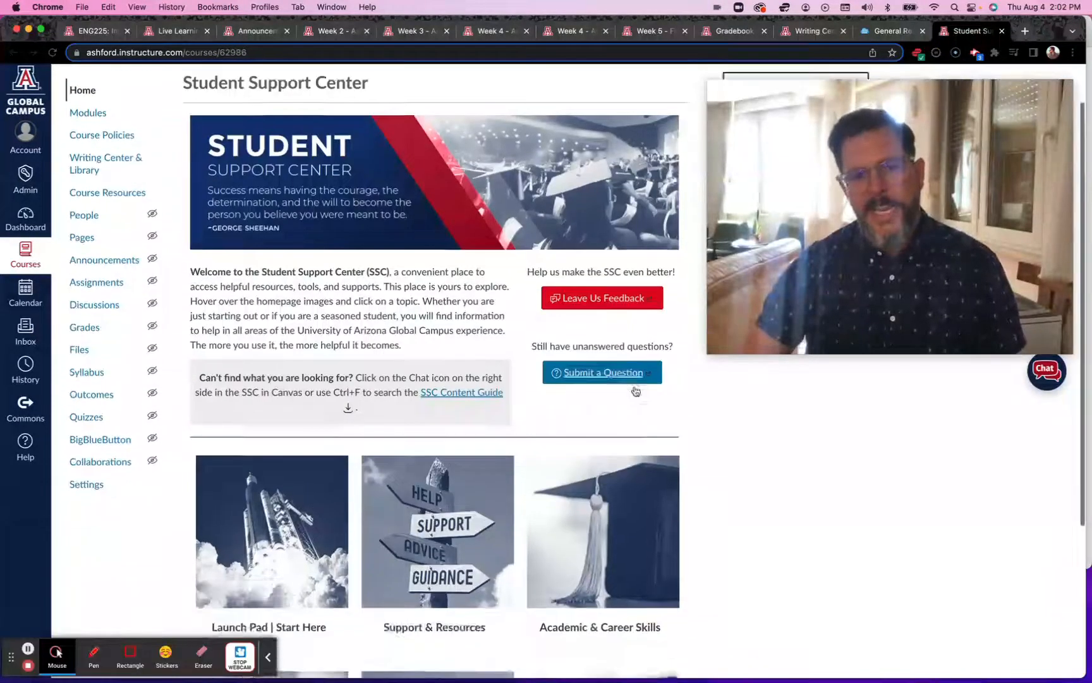
{"action": "scroll", "scroll_direction": "down", "scroll_amount": 3}
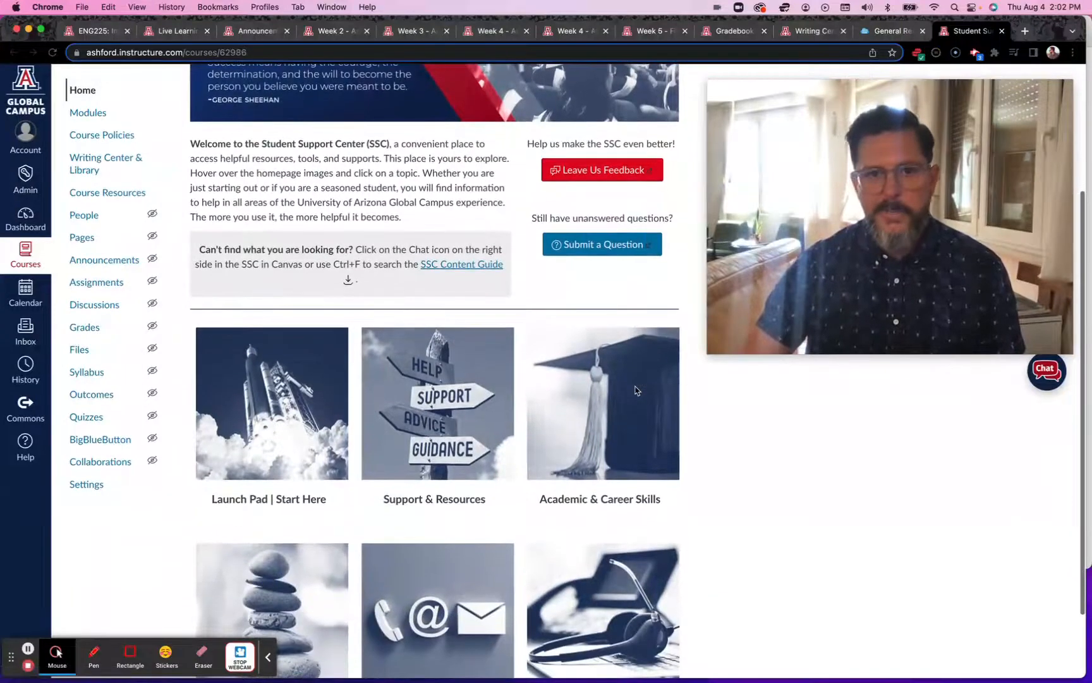
{"action": "scroll", "scroll_direction": "down", "scroll_amount": 3}
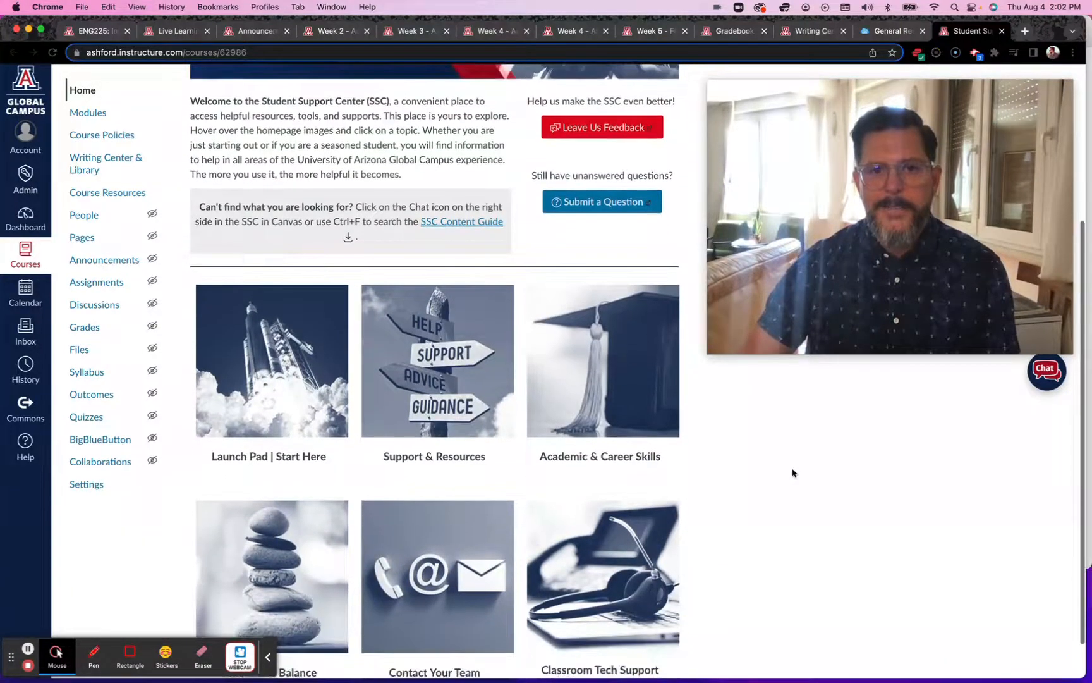